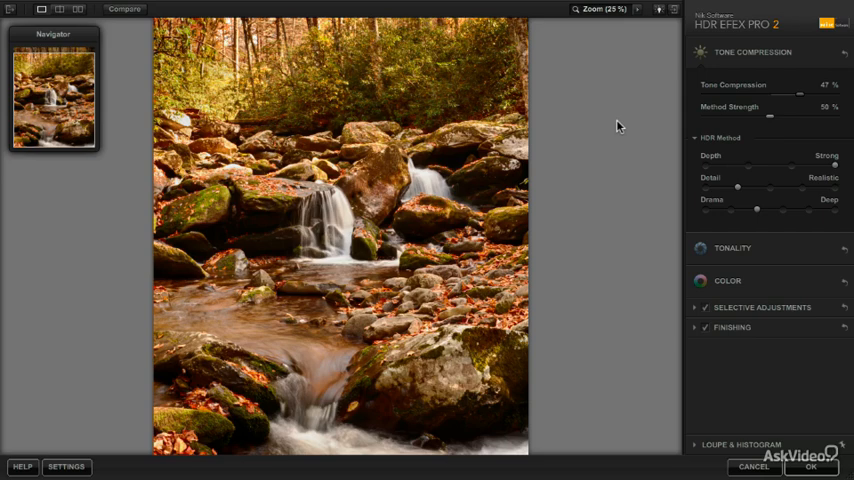
pyautogui.moveTo(604, 123)
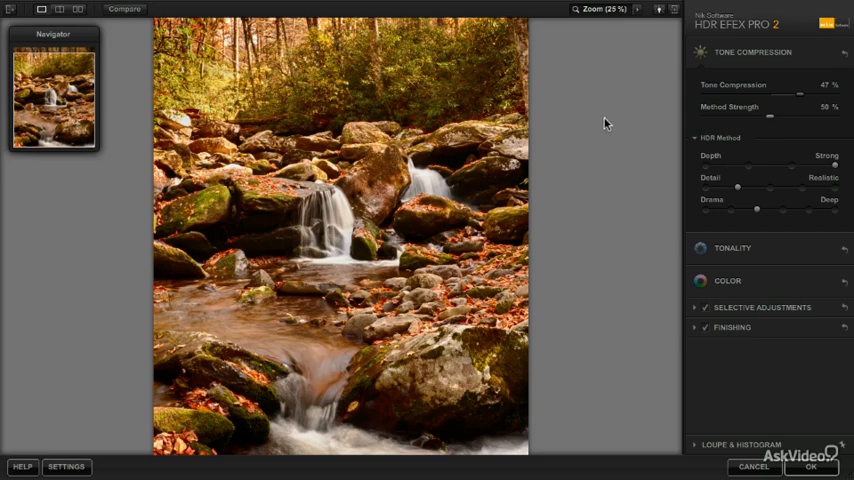
pyautogui.moveTo(625, 112)
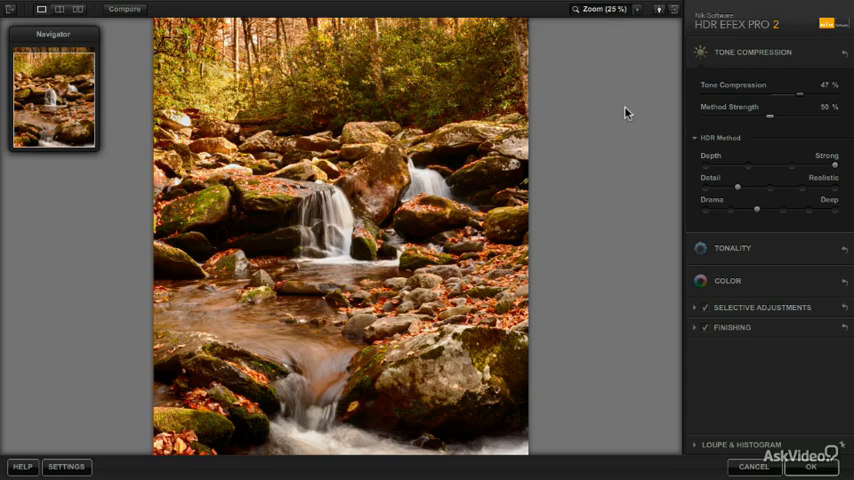
pyautogui.moveTo(732, 84)
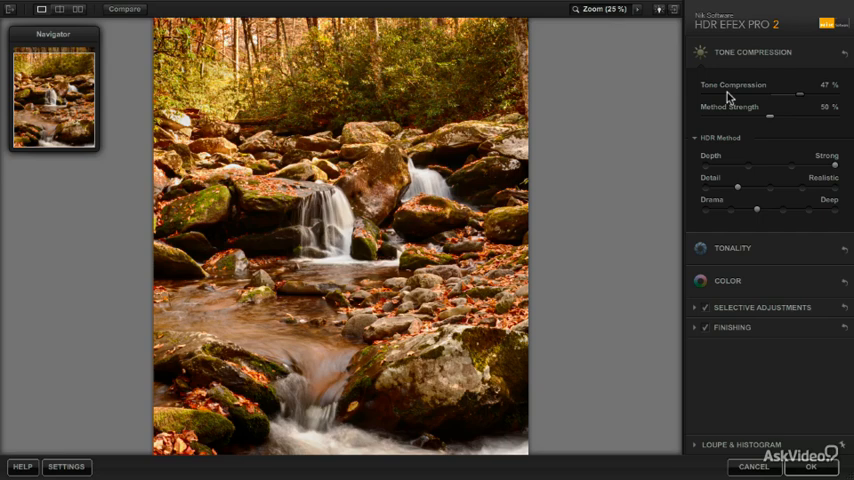
pyautogui.moveTo(799, 99)
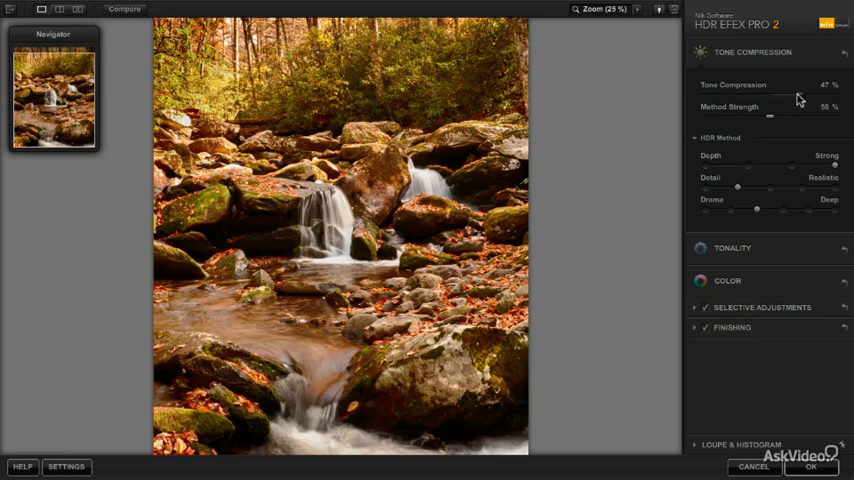
# Lower Tone Compression from 47% to 30%, overshooting to about 26% first
pyautogui.moveTo(770, 95); pyautogui.dragTo(744, 95)
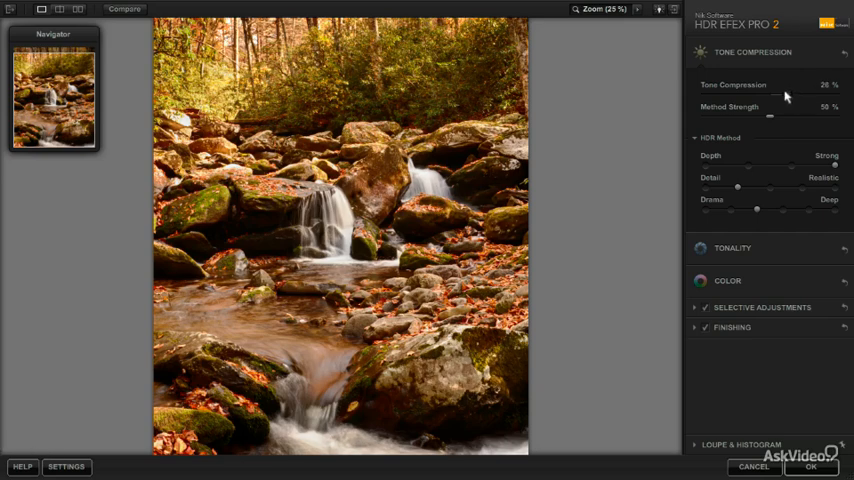
pyautogui.moveTo(770, 95); pyautogui.dragTo(790, 95)
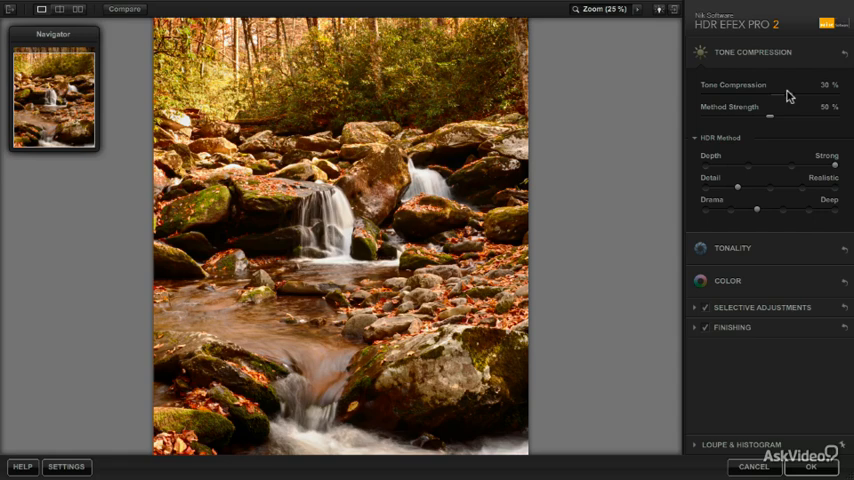
pyautogui.moveTo(786, 94)
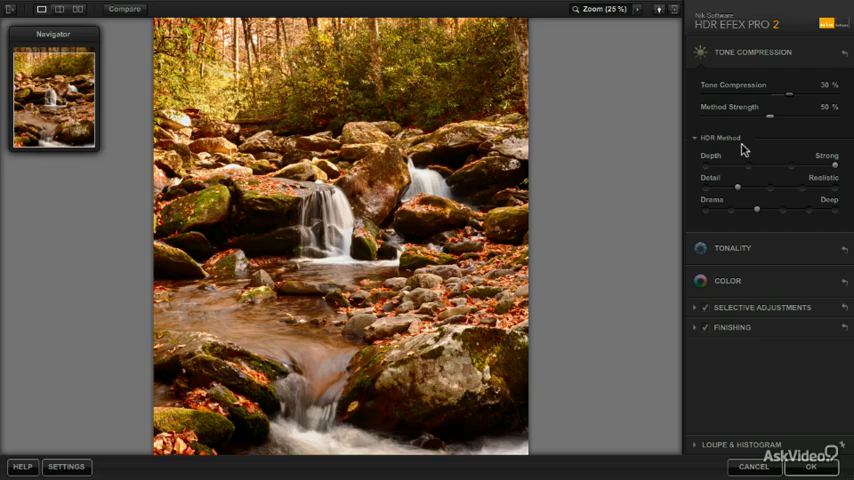
pyautogui.moveTo(723, 187)
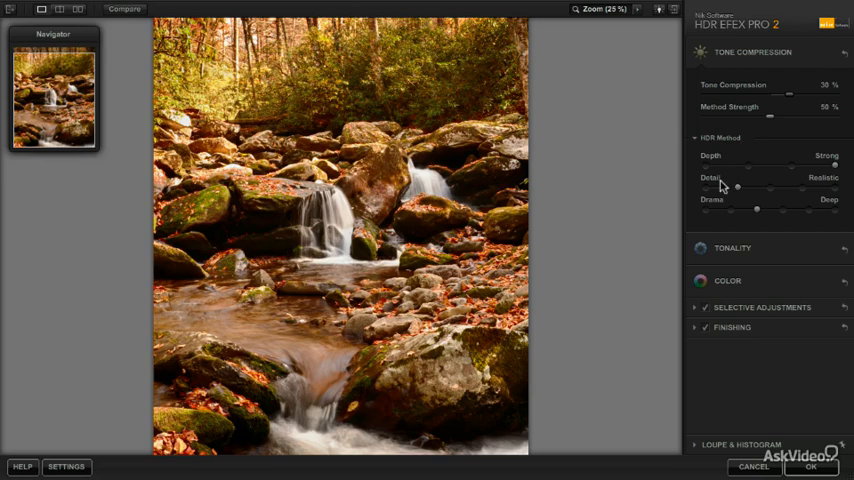
pyautogui.moveTo(737, 149)
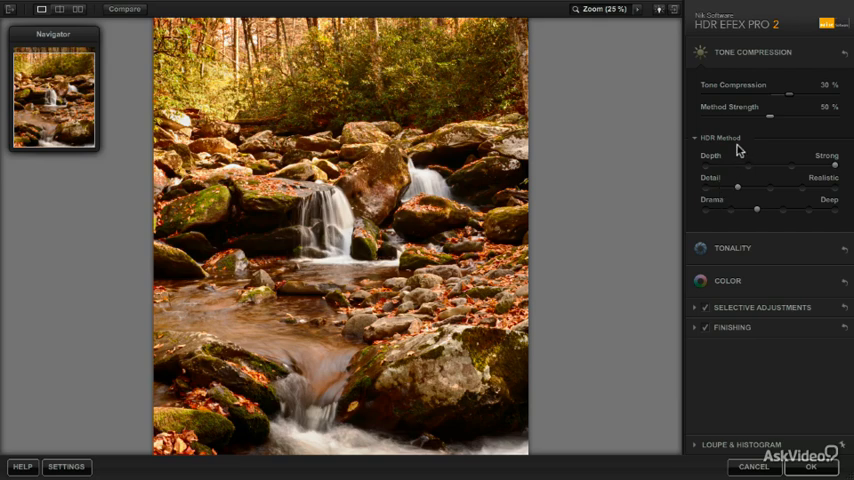
pyautogui.moveTo(836, 170)
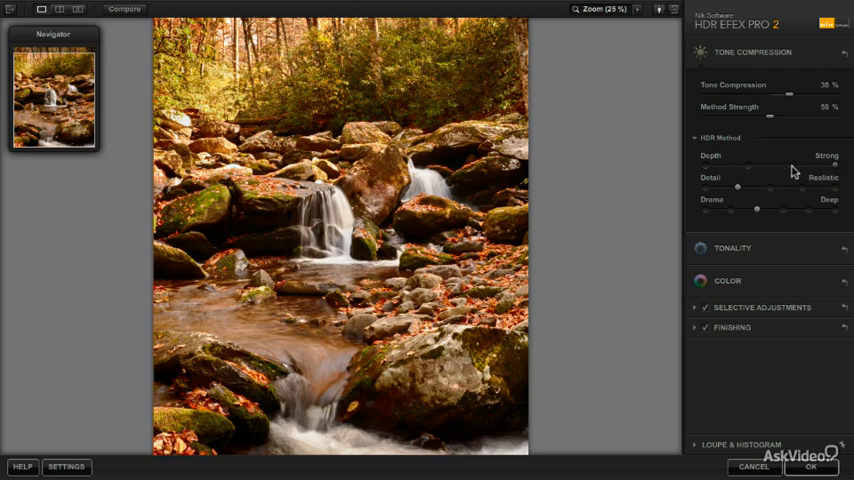
pyautogui.moveTo(834, 165); pyautogui.dragTo(790, 165)
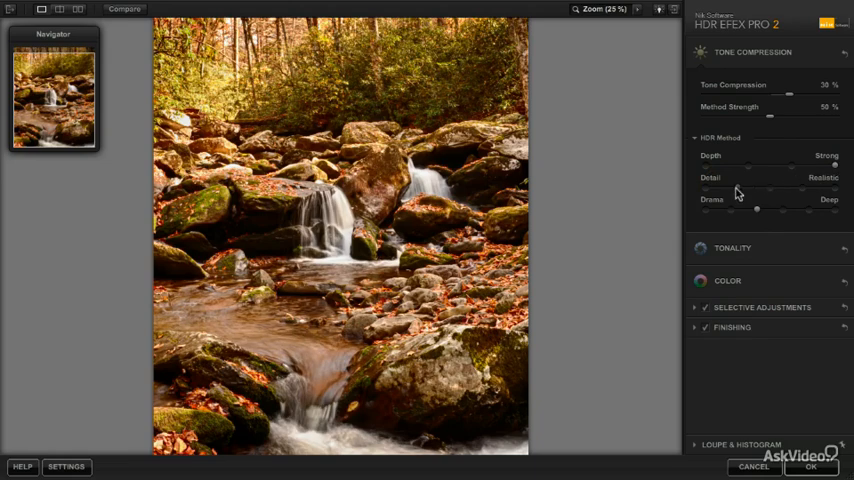
pyautogui.moveTo(730, 218)
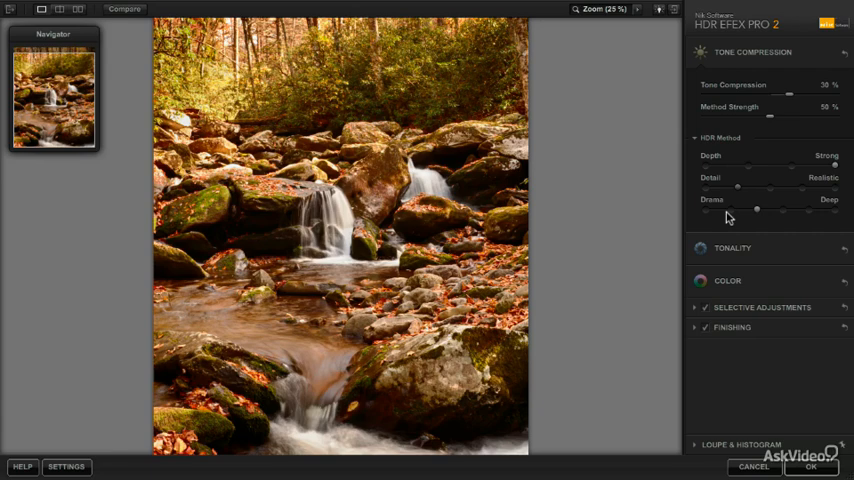
pyautogui.moveTo(729, 217)
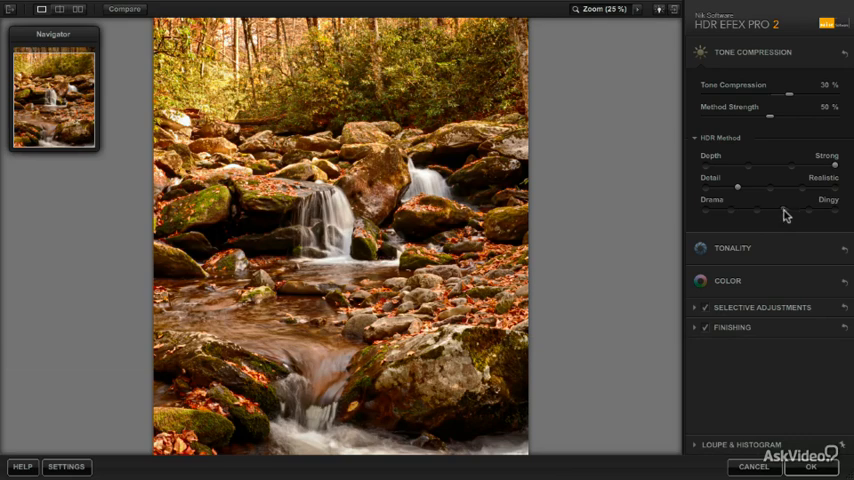
# Change Drama from Deep to Natural after trying Dingy and Grainy
pyautogui.moveTo(760, 211); pyautogui.dragTo(822, 211)
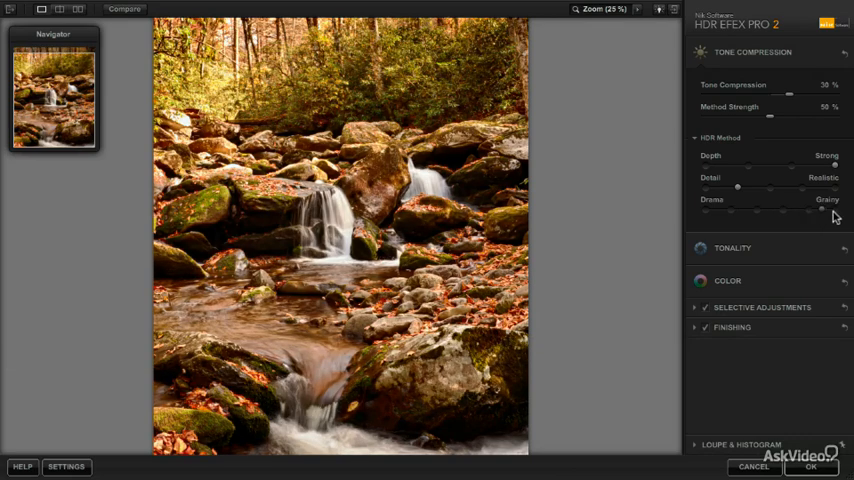
pyautogui.moveTo(820, 210); pyautogui.dragTo(735, 210)
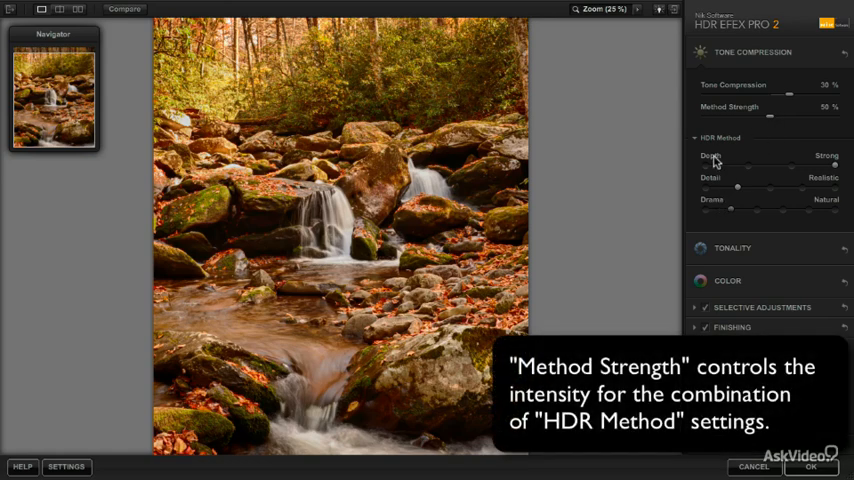
pyautogui.moveTo(714, 197)
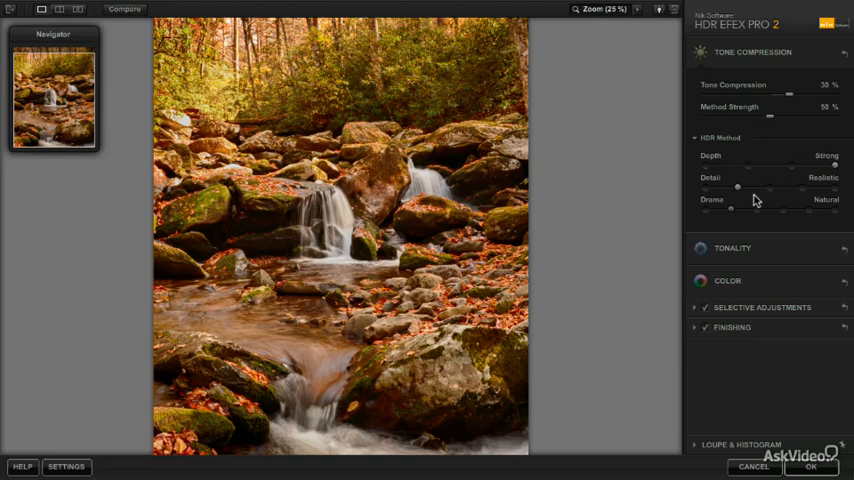
pyautogui.moveTo(772, 120)
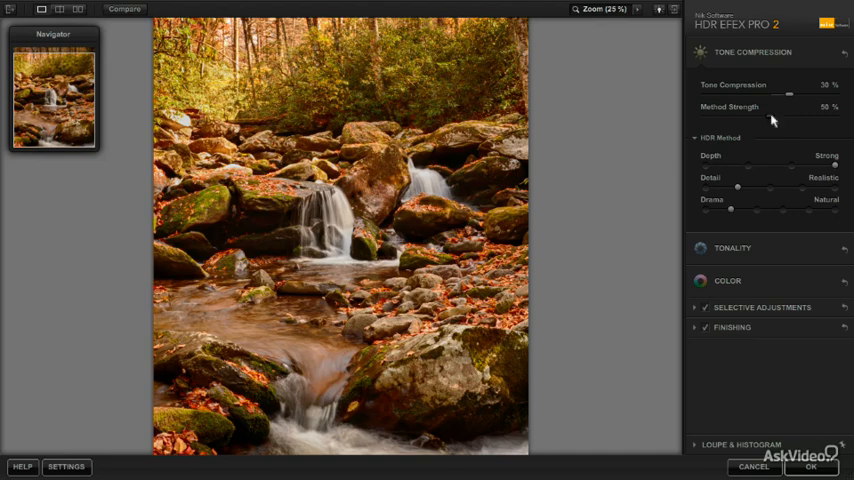
# Raise Method Strength from 50% to 63%, passing through about 79%
pyautogui.moveTo(790, 118); pyautogui.dragTo(800, 118)
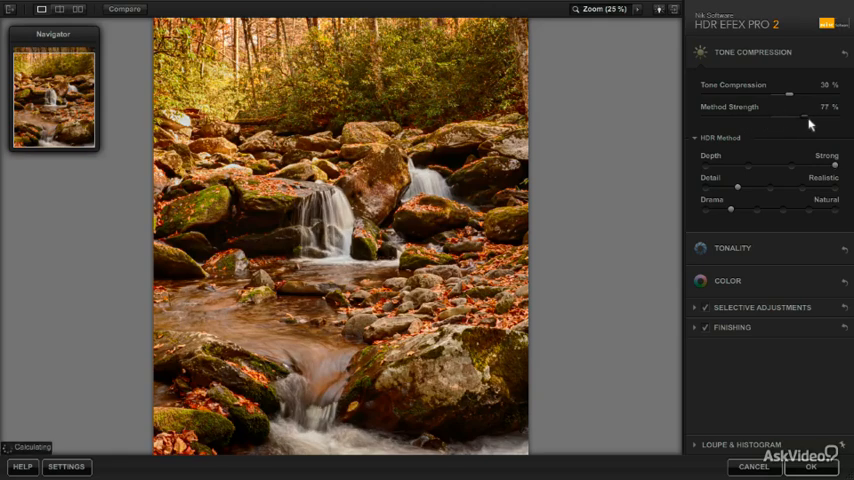
pyautogui.moveTo(805, 120); pyautogui.dragTo(808, 120)
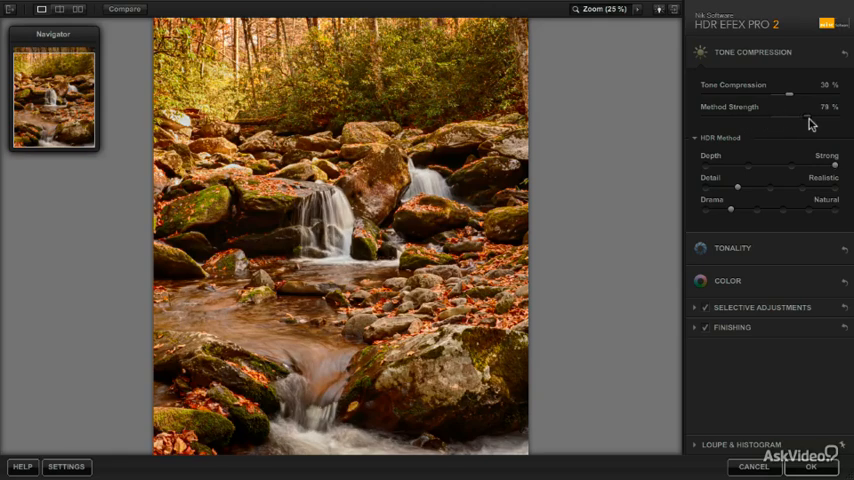
pyautogui.moveTo(790, 107); pyautogui.dragTo(783, 107)
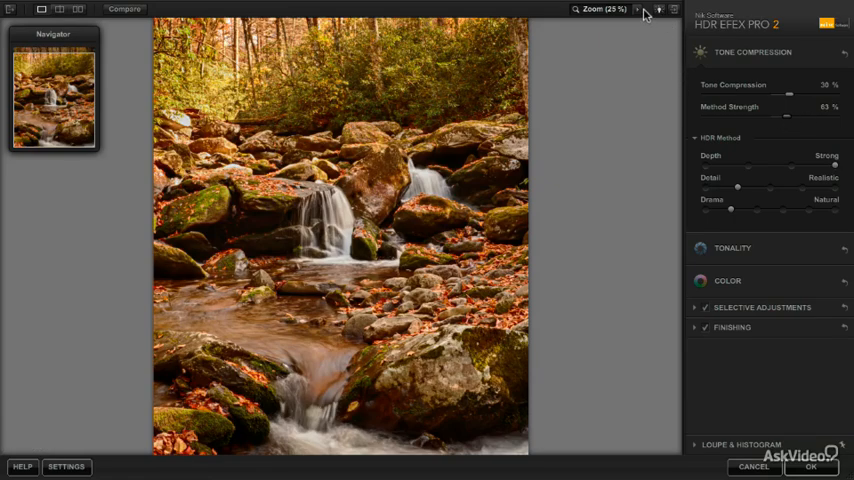
# Zoom the waterfall to 50% and set Method Strength to 51%
pyautogui.click(638, 9)
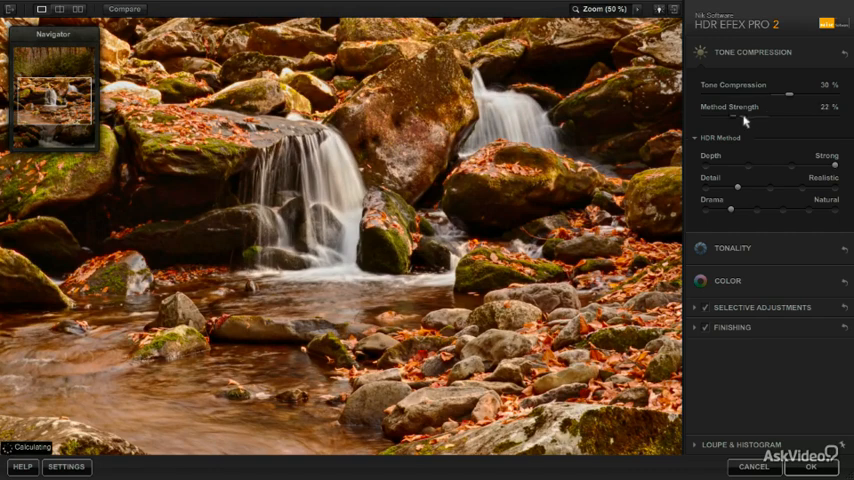
pyautogui.moveTo(755, 118); pyautogui.dragTo(790, 118)
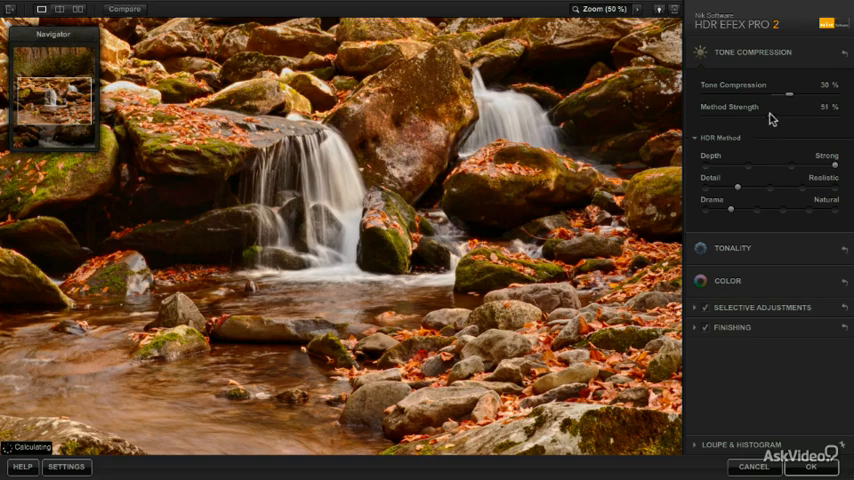
pyautogui.moveTo(757, 114)
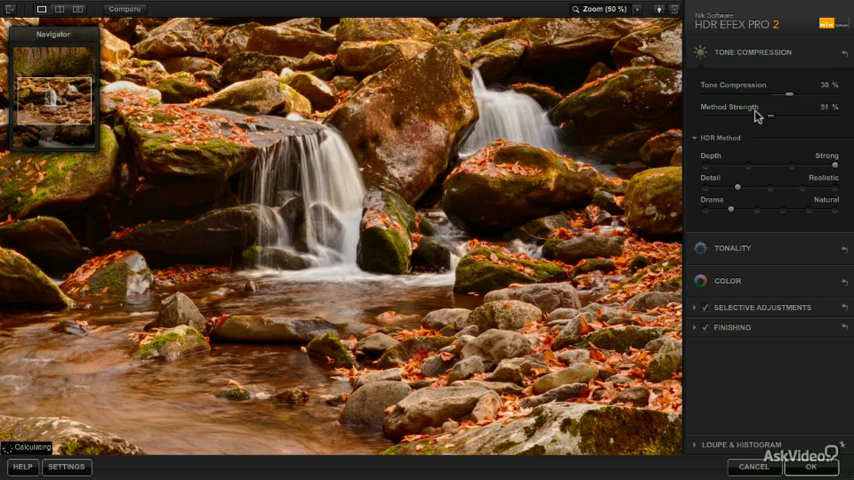